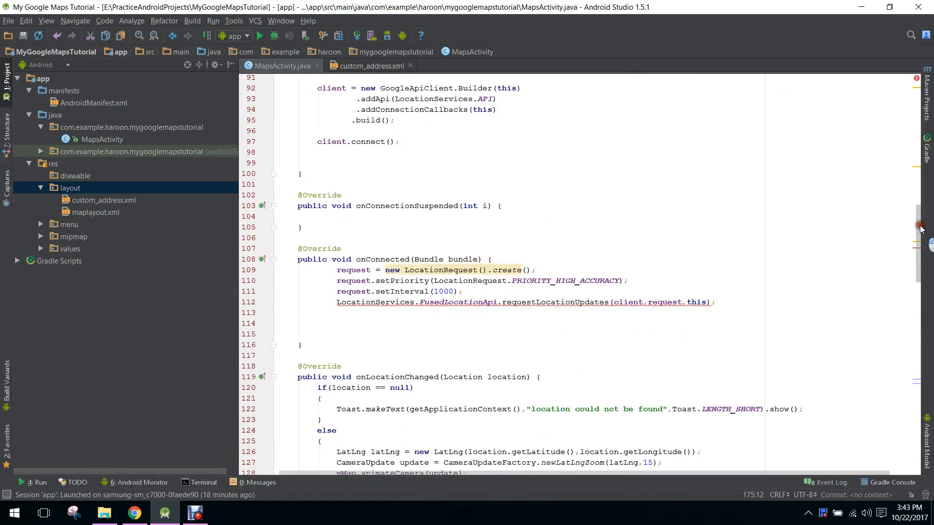
Step: Add mMap.setOnMarkerDragListener with a generated anonymous OnMarkerDragListener inside the mMap null check
{"action": "scroll", "scroll_direction": "down", "scroll_amount": 3}
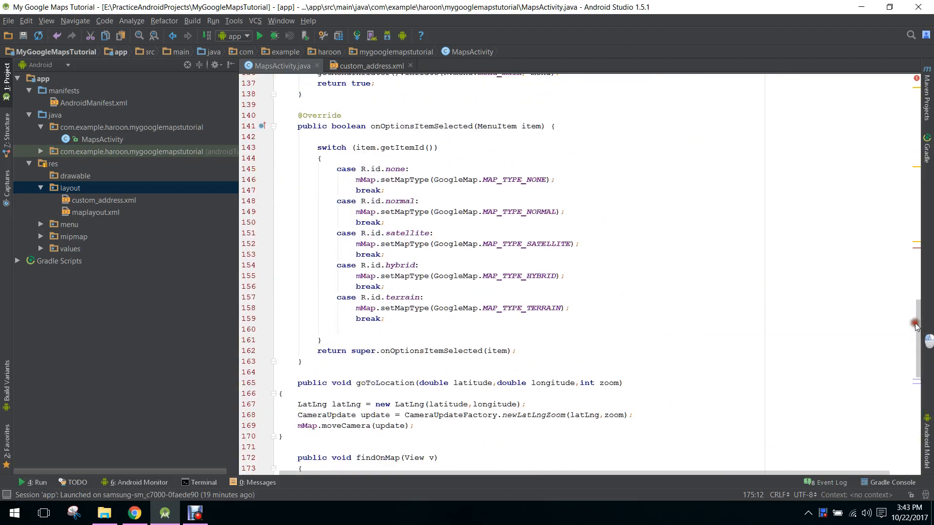
{"action": "scroll", "scroll_direction": "down", "scroll_amount": 3}
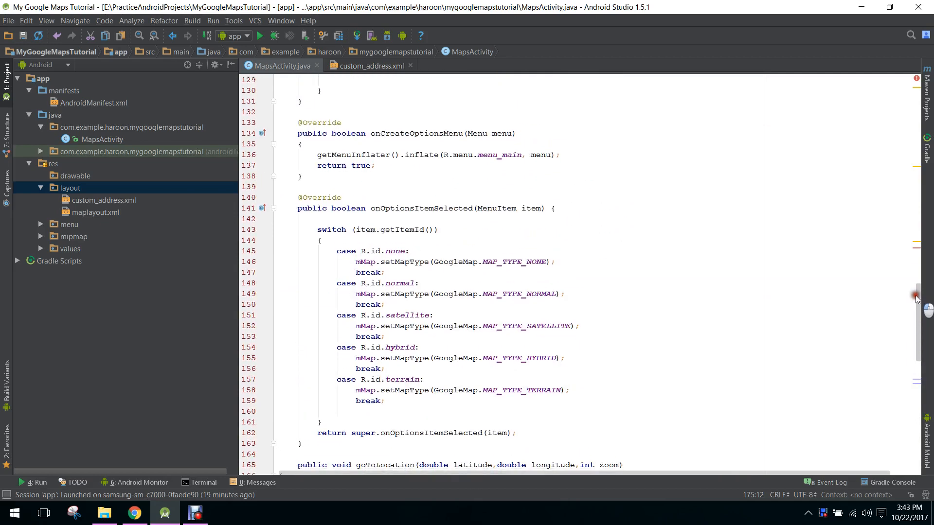
{"action": "scroll", "scroll_direction": "down", "scroll_amount": 3}
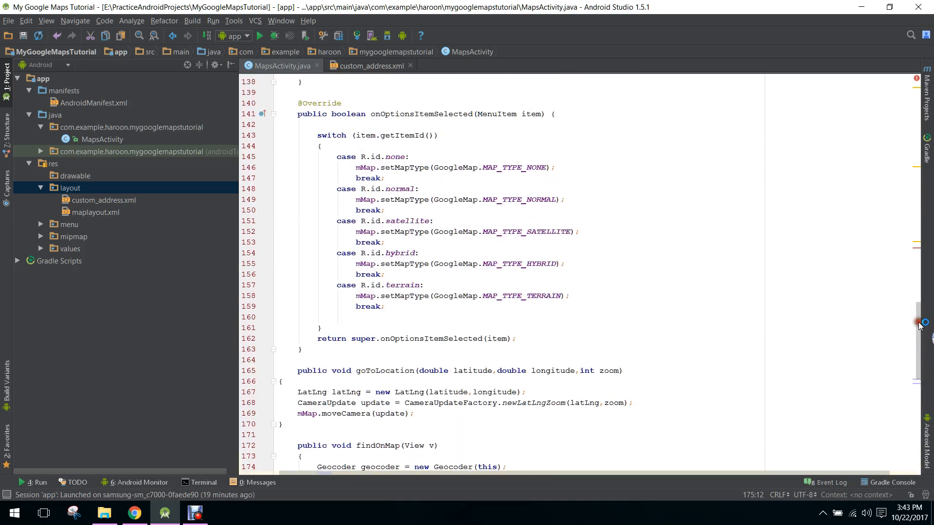
{"action": "scroll", "scroll_direction": "up", "scroll_amount": 3}
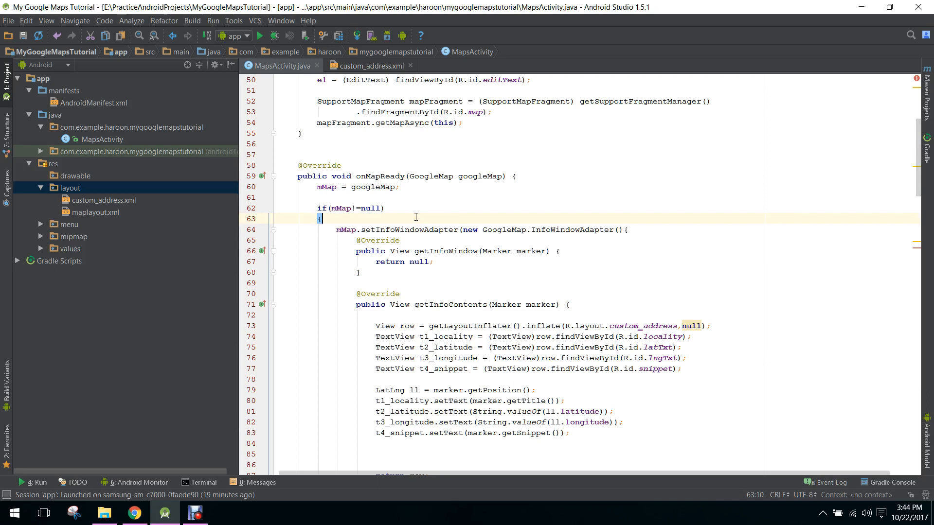
{"action": "key", "text": "enter"}
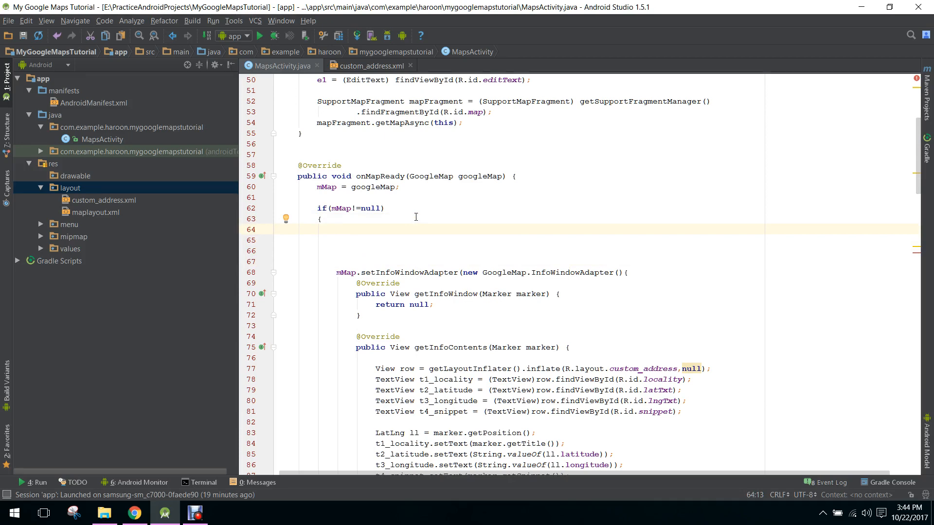
{"action": "type", "text": "mMap"}
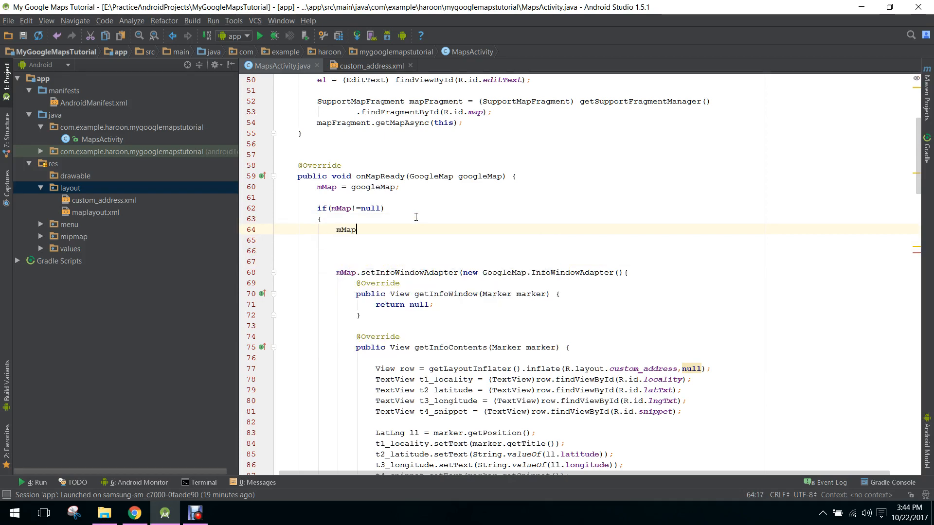
{"action": "type", "text": ".setI"}
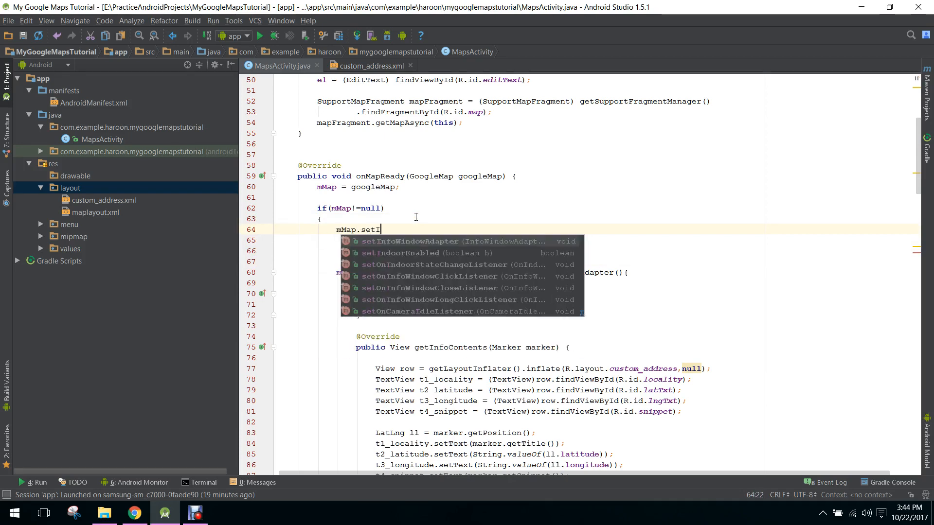
{"action": "type", "text": "OnMar"}
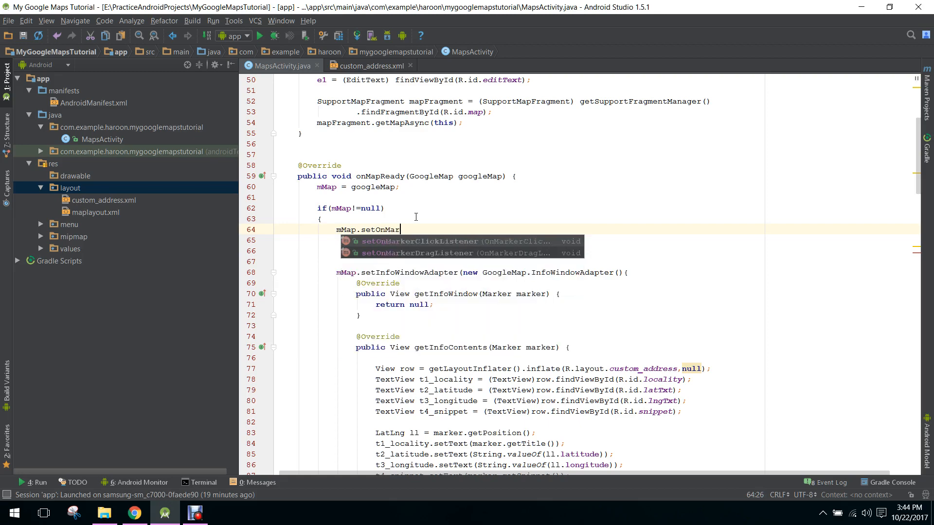
{"action": "key", "text": "Down"}
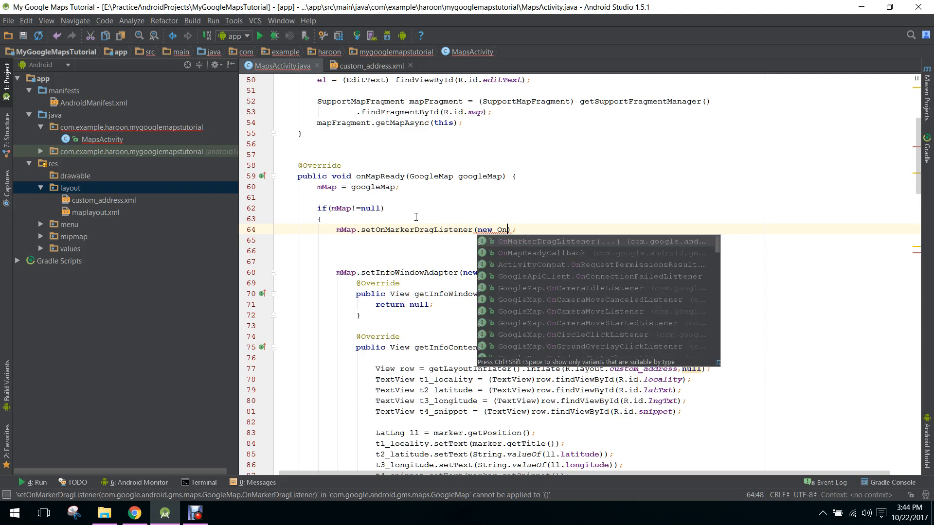
{"action": "left_click", "coordinate": [546, 242]}
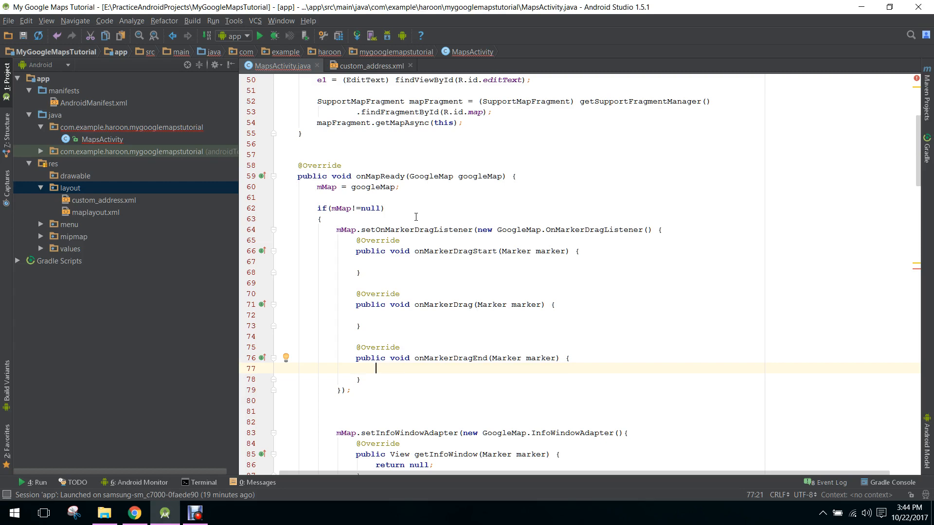
Step: Declare Geocoder gc = new Geocoder(MapsActivity.this) inside onMarkerDragEnd
{"action": "type", "text": "Geocoder gc = new"}
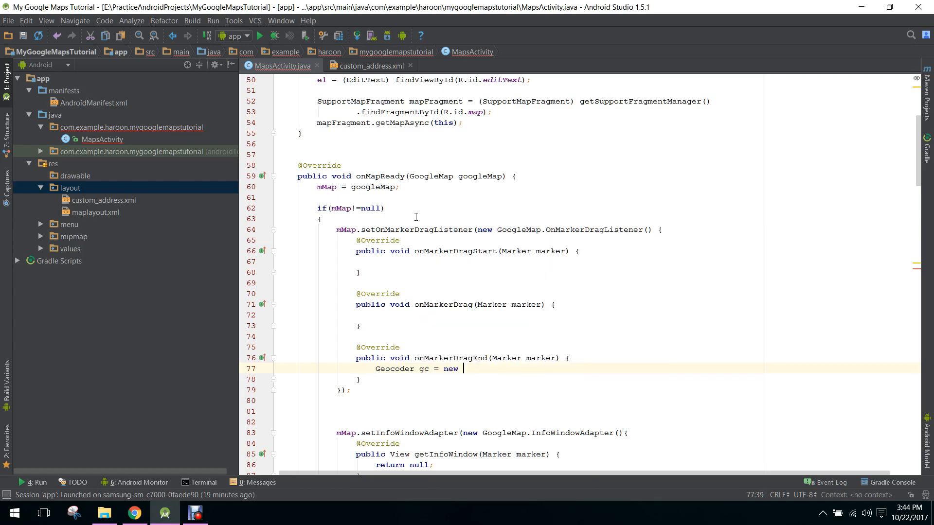
{"action": "type", "text": "Geocoder(this);"}
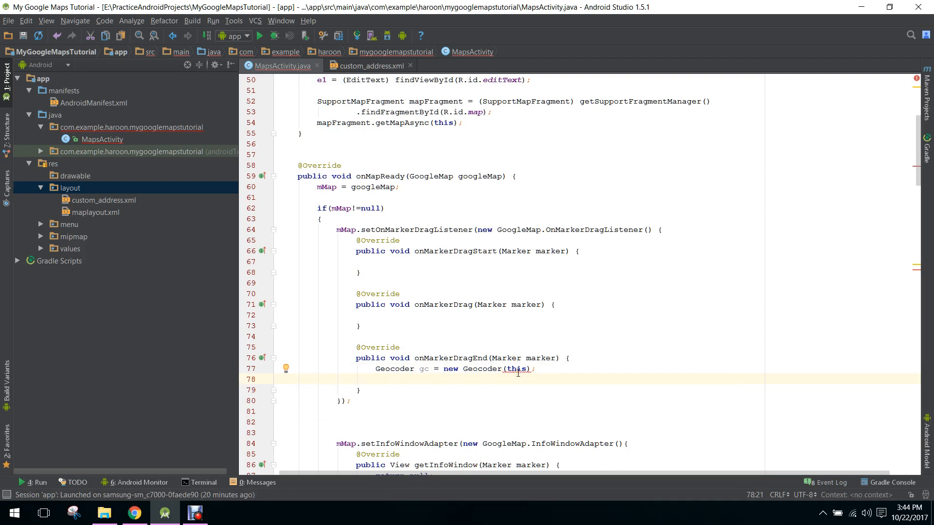
{"action": "type", "text": "M"}
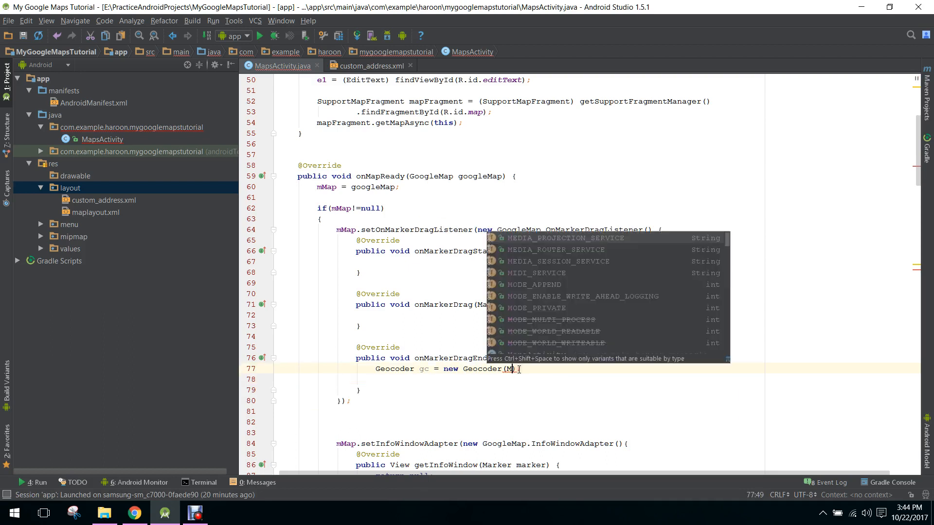
{"action": "type", "text": "aIn"}
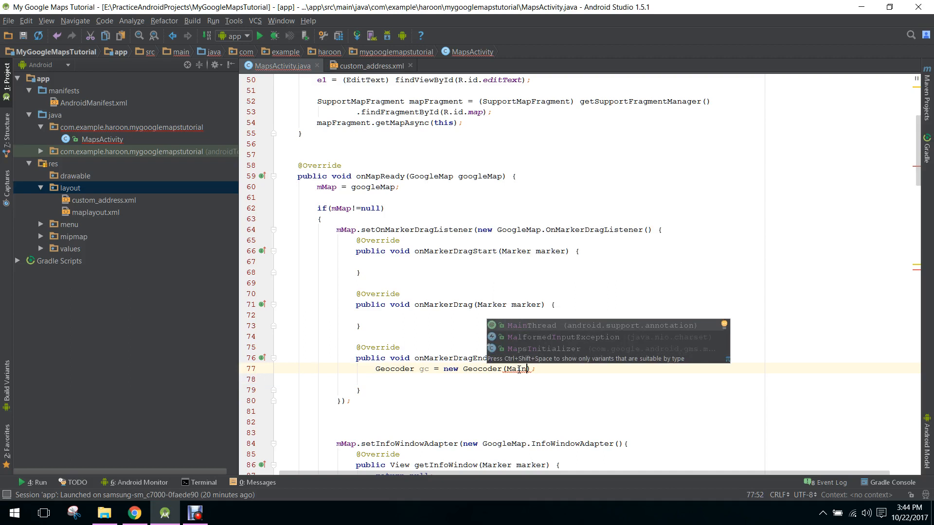
{"action": "key", "text": "backspace"}
{"action": "type", "text": "psActivity.th"}
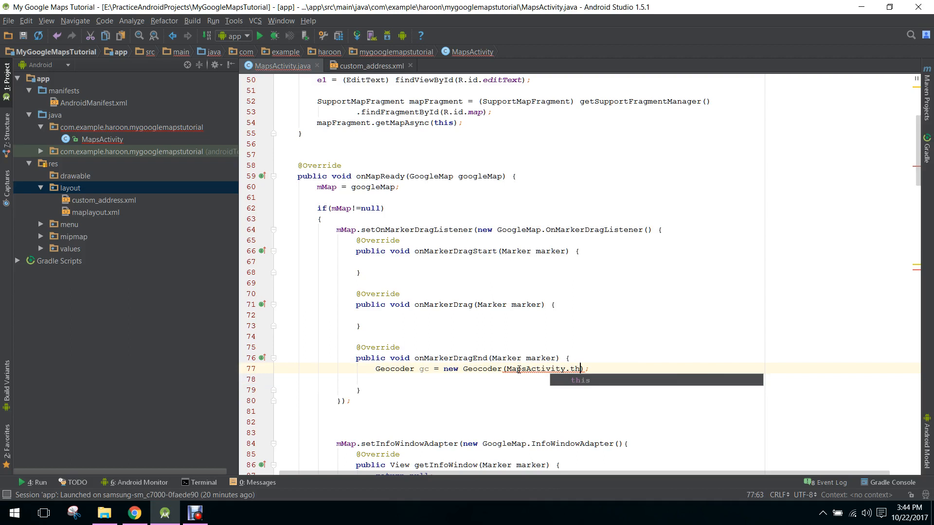
{"action": "key", "text": "Enter"}
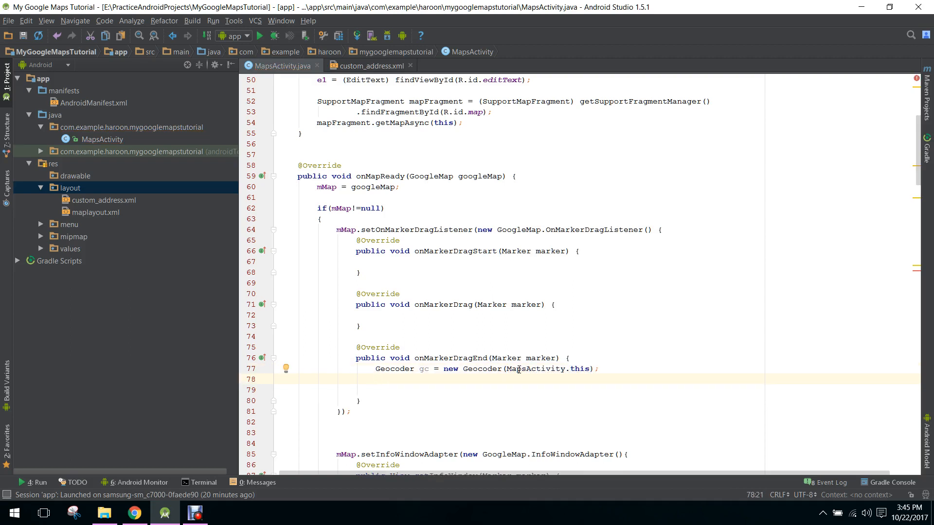
Step: Declare a null List<Address> list and an IOException try/catch beginning list = gc.getFromLocation()
{"action": "type", "text": "List"}
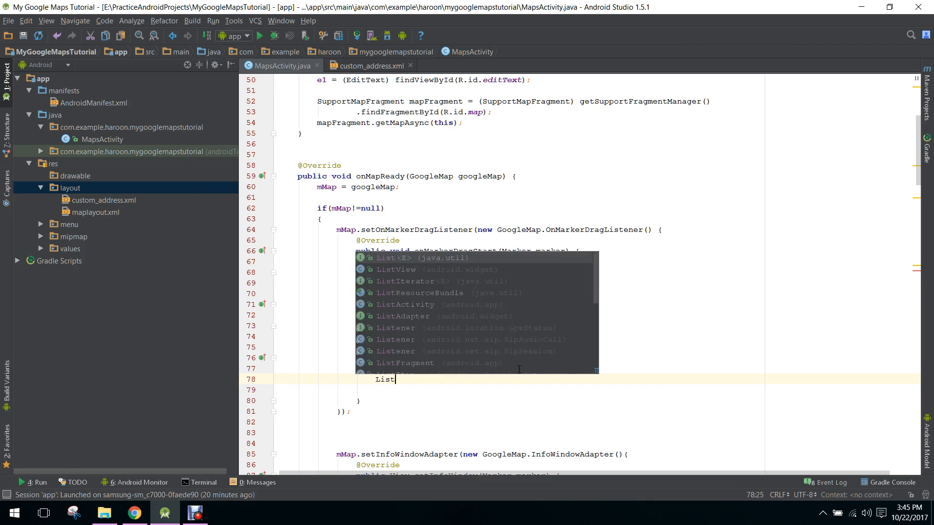
{"action": "type", "text": "<A>"}
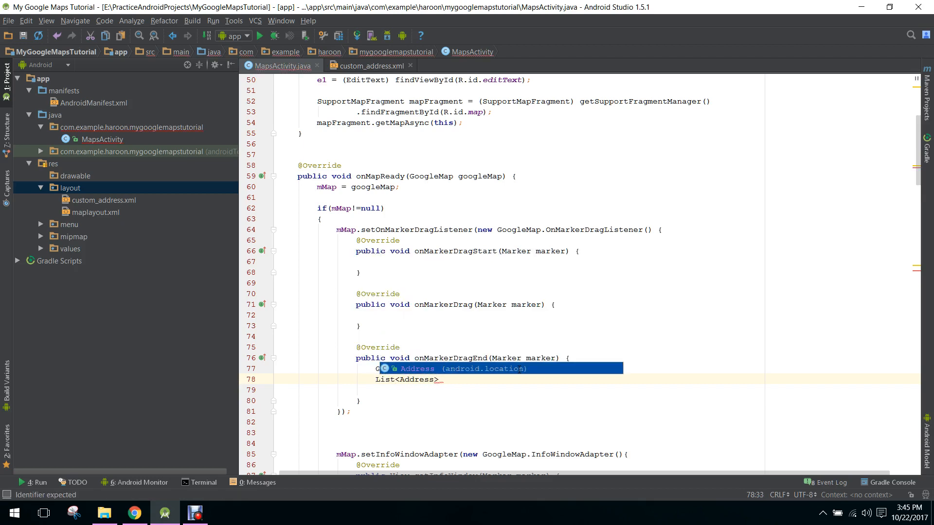
{"action": "type", "text": "list = null;"}
{"action": "type", "text": "try"}
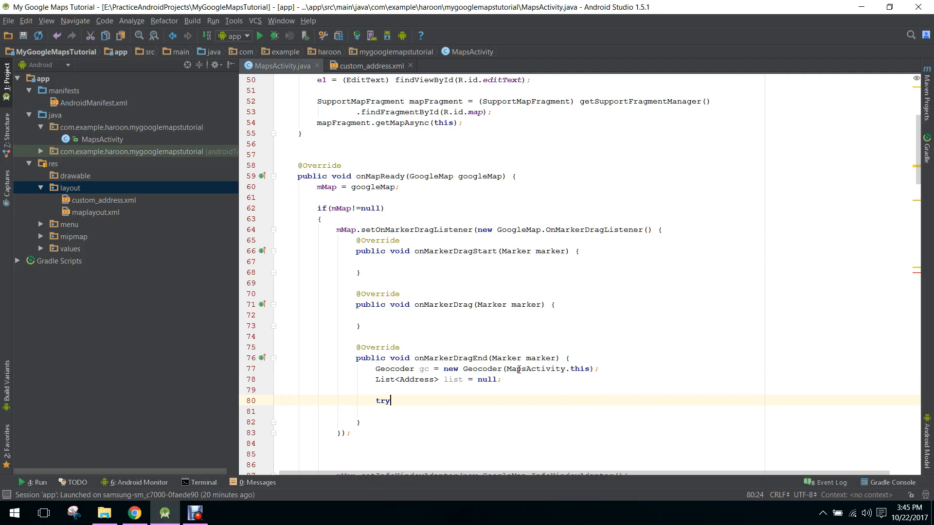
{"action": "type", "text": "{"}
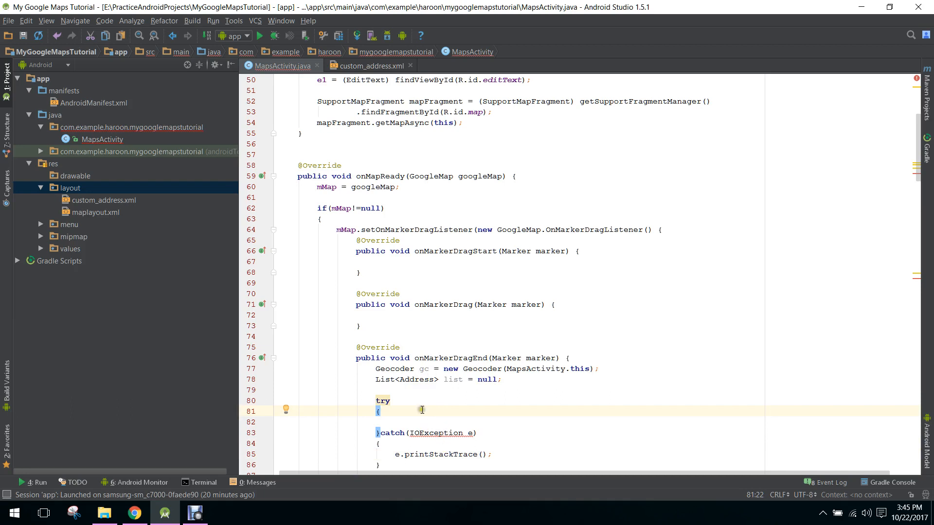
{"action": "type", "text": "list"}
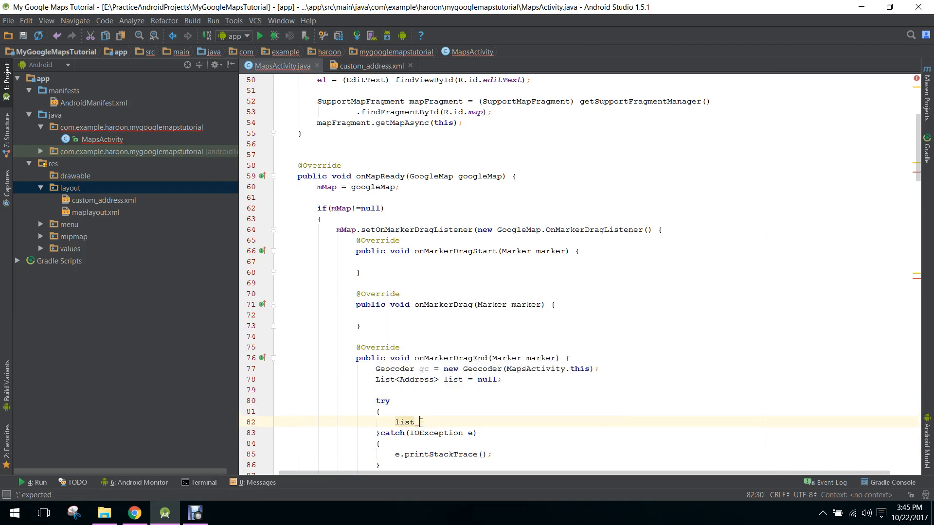
{"action": "type", "text": "= gc.getFromLocation("}
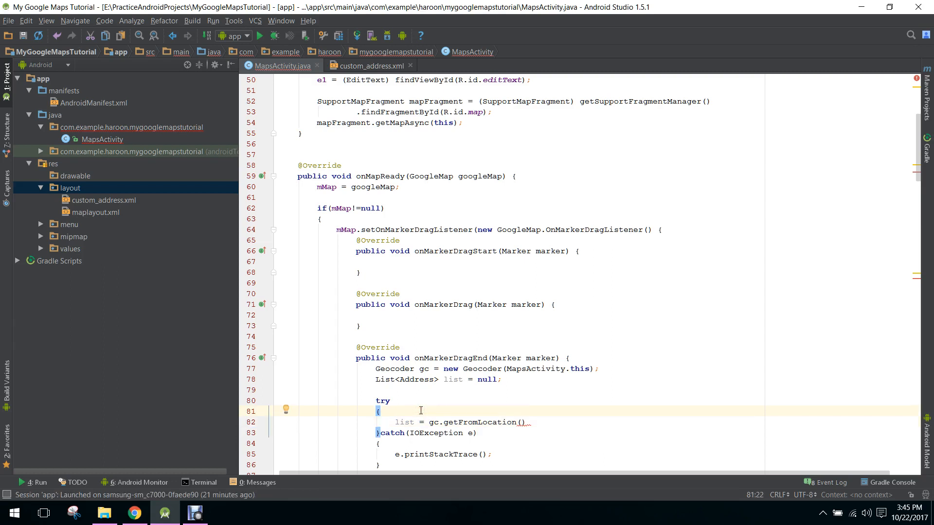
Step: Add LatLng ll = marker.getPosition() and finish gc.getFromLocation(ll.latitude, ll.longitude, 1)
{"action": "key", "text": "enter"}
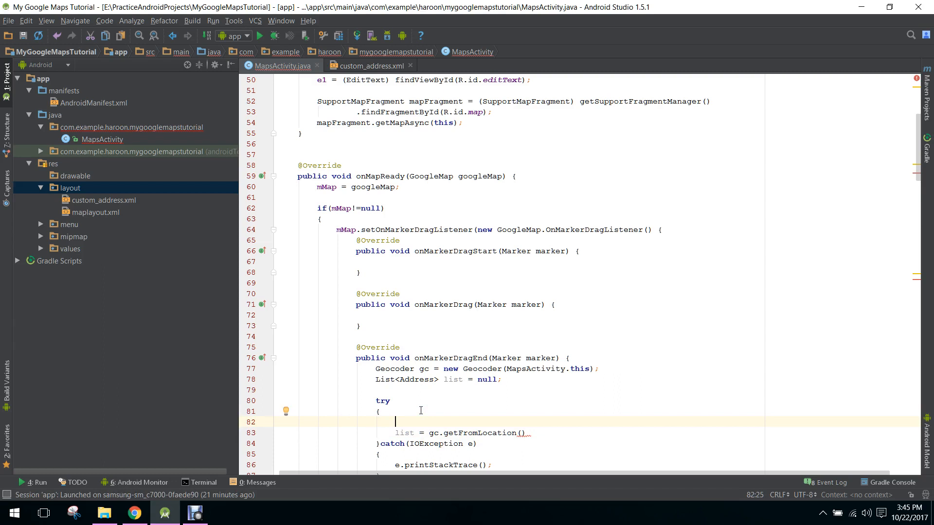
{"action": "type", "text": "LatLng"}
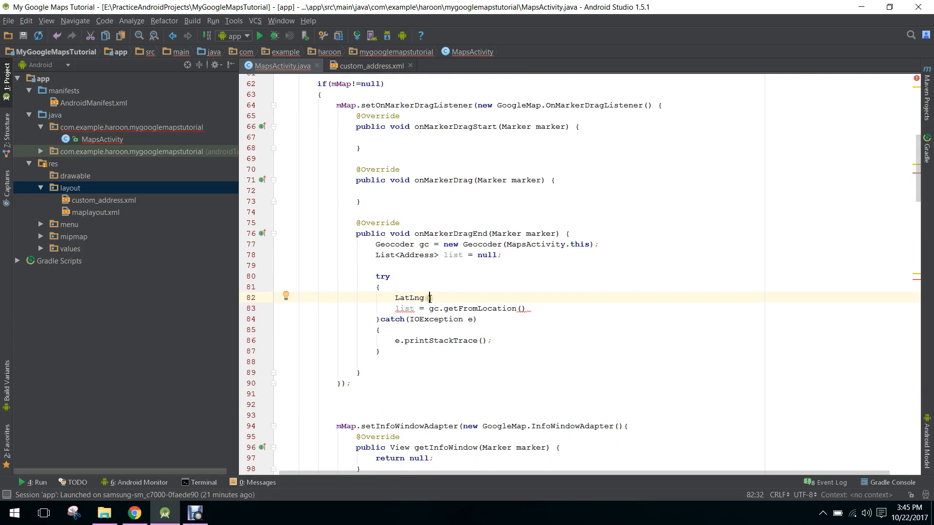
{"action": "type", "text": "l1 ="}
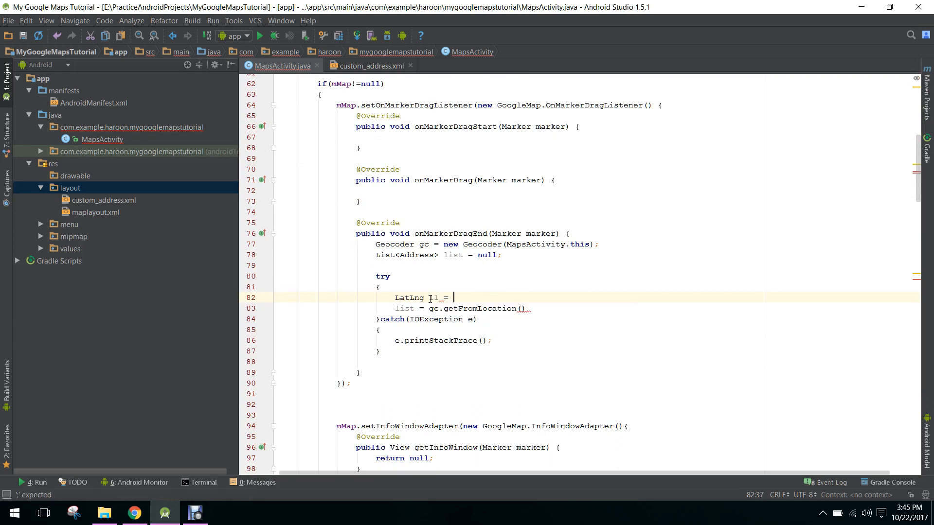
{"action": "type", "text": "marker.getPosition();"}
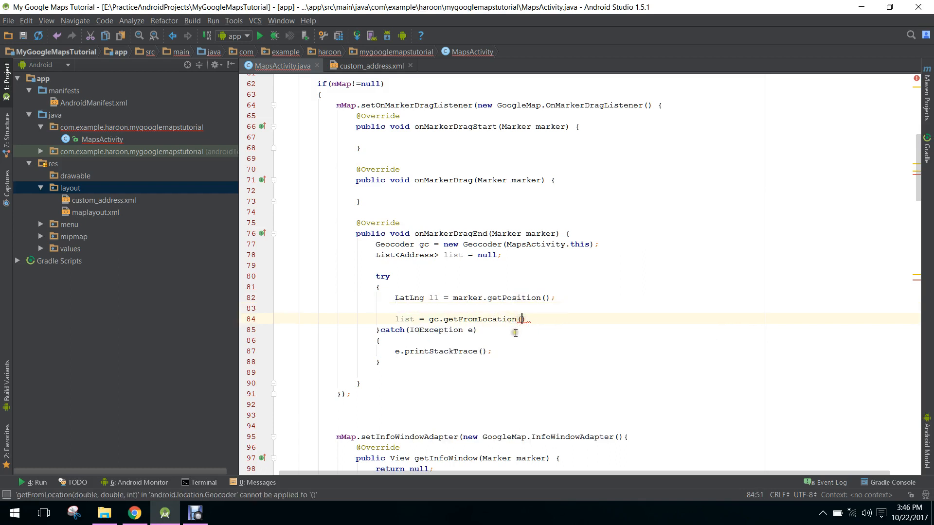
{"action": "type", "text": "ll.l"}
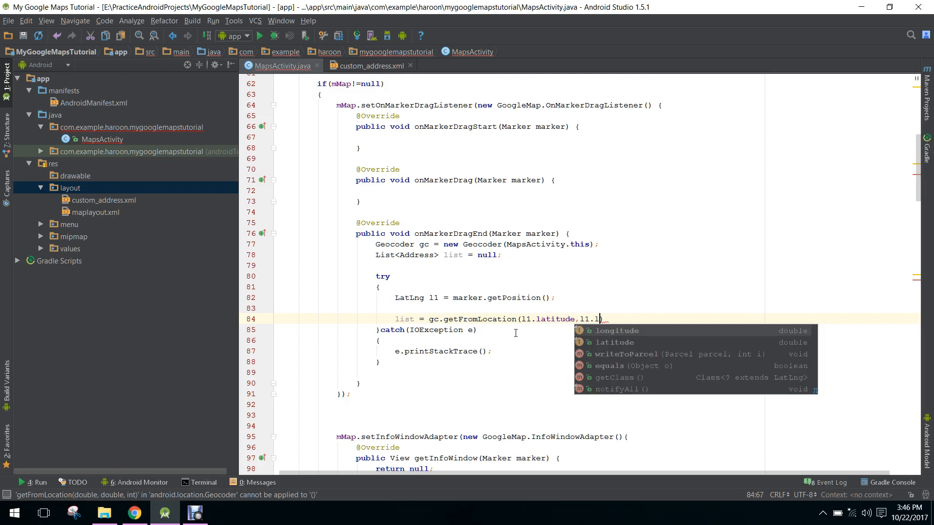
{"action": "type", "text": "ongitude,1"}
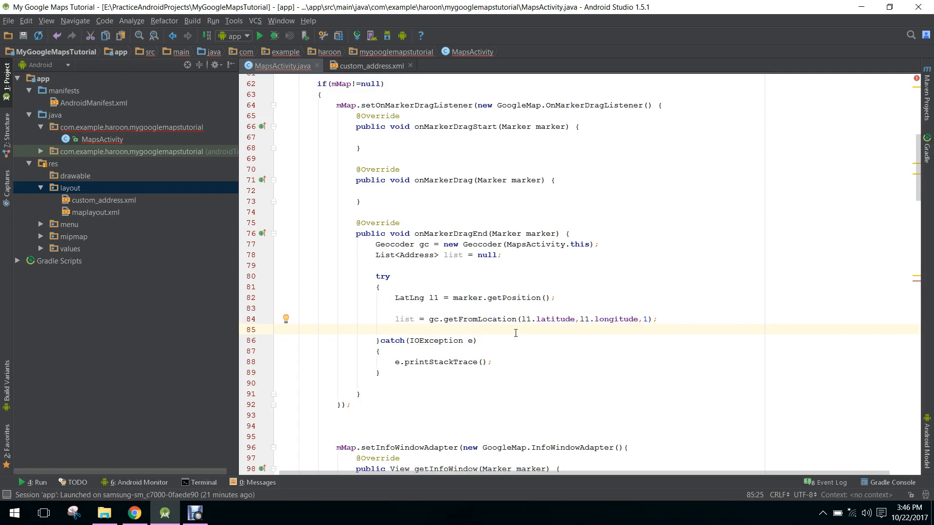
Step: Store the first geocoding result as Address address = list.get(0)
{"action": "type", "text": "Add"}
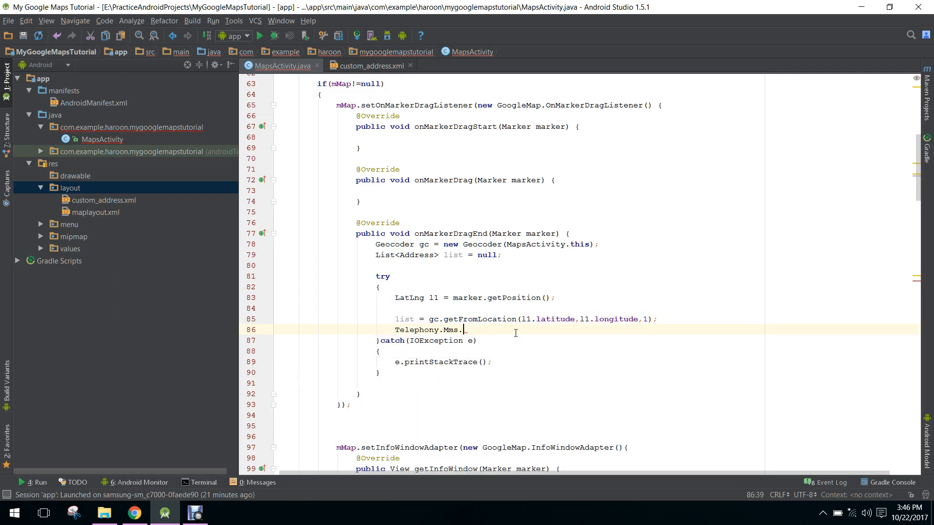
{"action": "type", "text": "Address"}
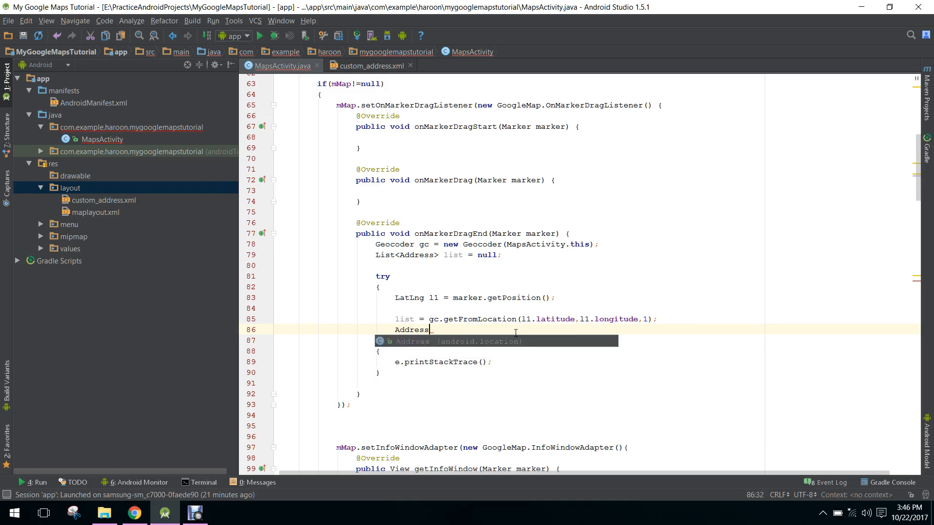
{"action": "type", "text": "_address = l"}
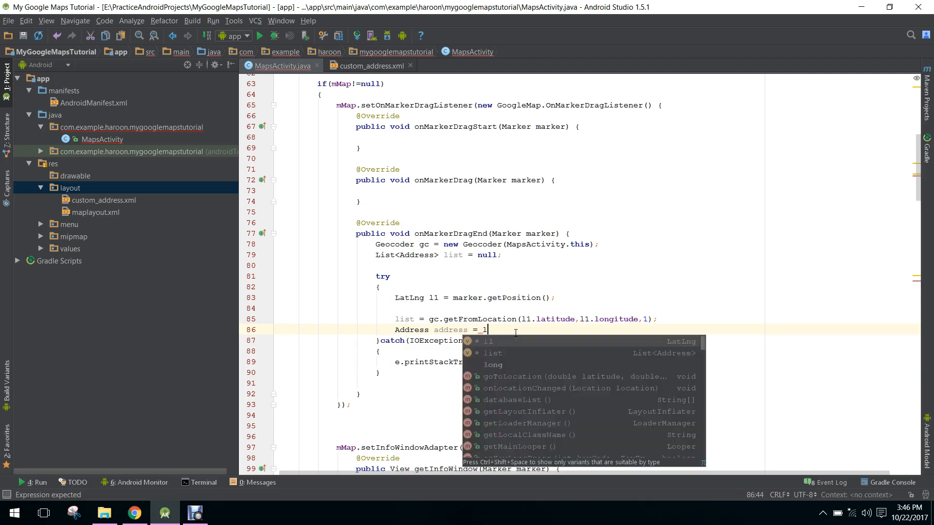
{"action": "type", "text": "ist.get(0);"}
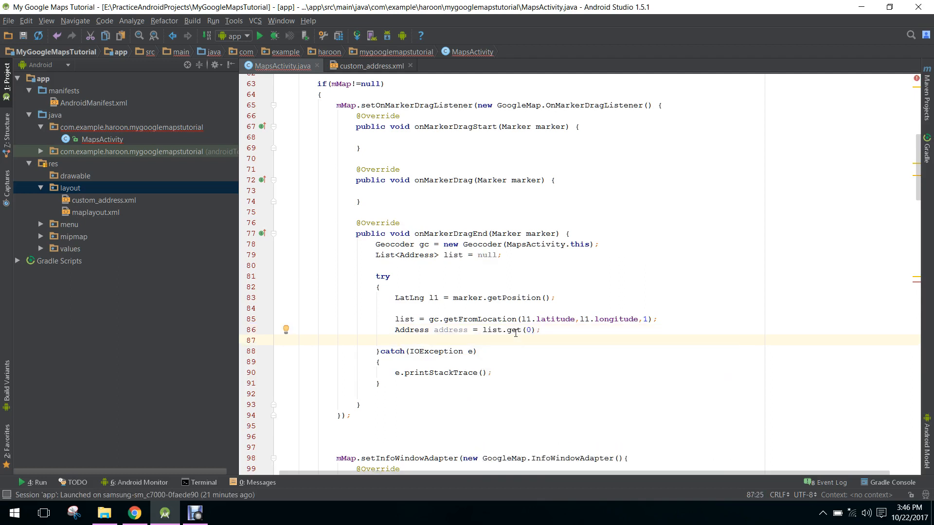
Step: Set the marker title with marker.setTitle(address.getLocality())
{"action": "type", "text": "marker"}
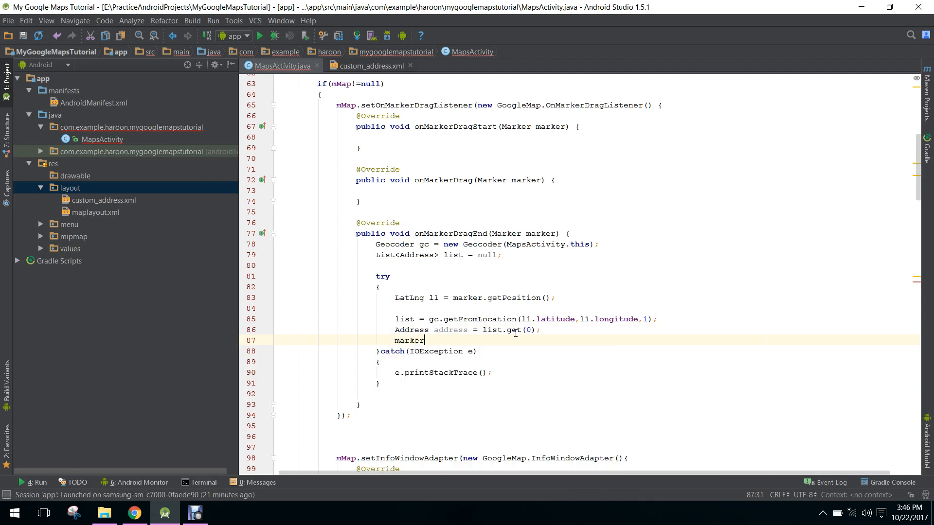
{"action": "type", "text": ".setTitle();"}
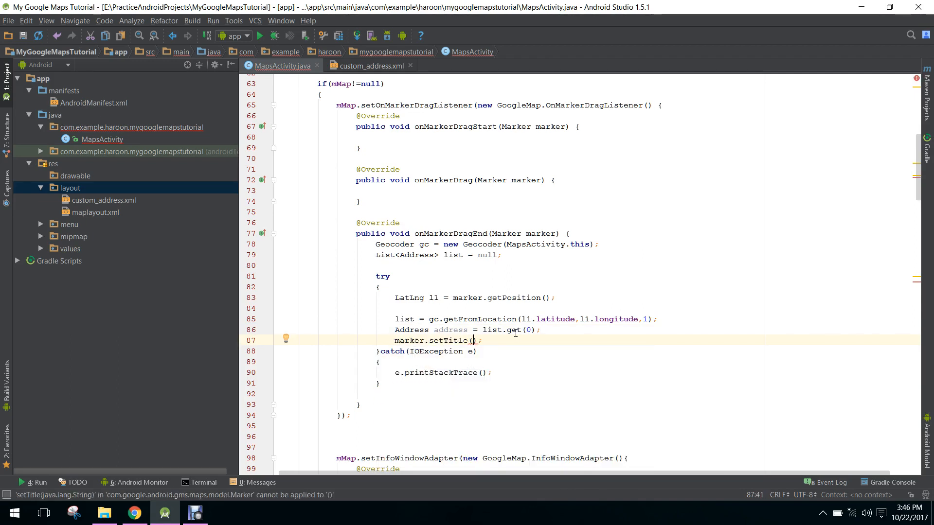
{"action": "type", "text": "address"}
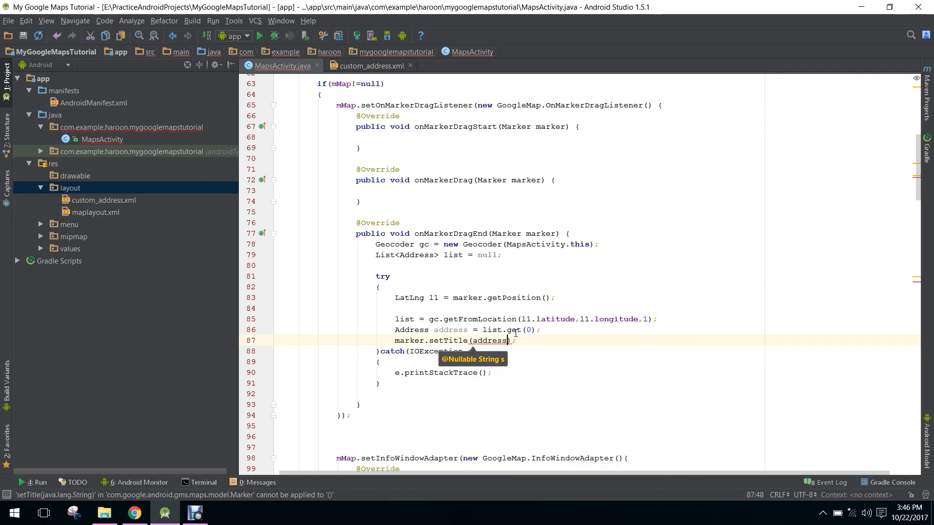
{"action": "type", "text": ".getLocality()"}
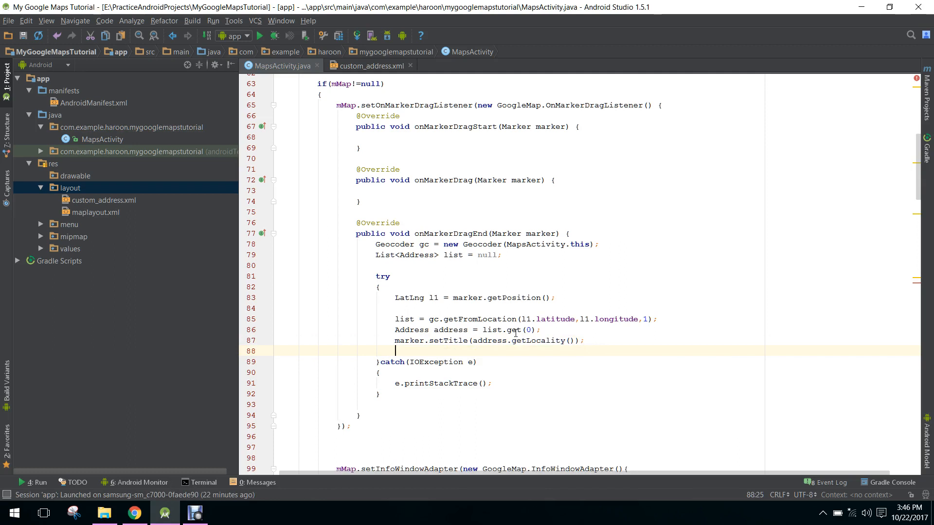
{"action": "type", "text": "ma"}
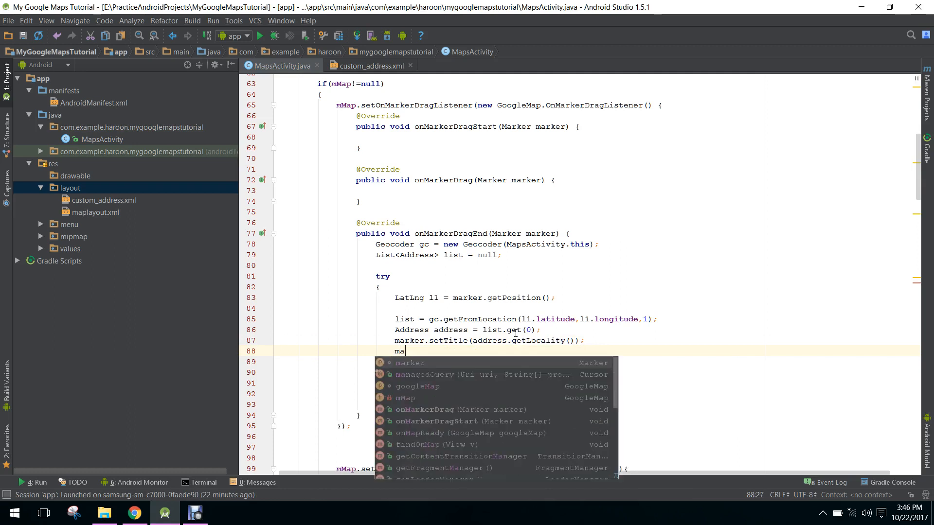